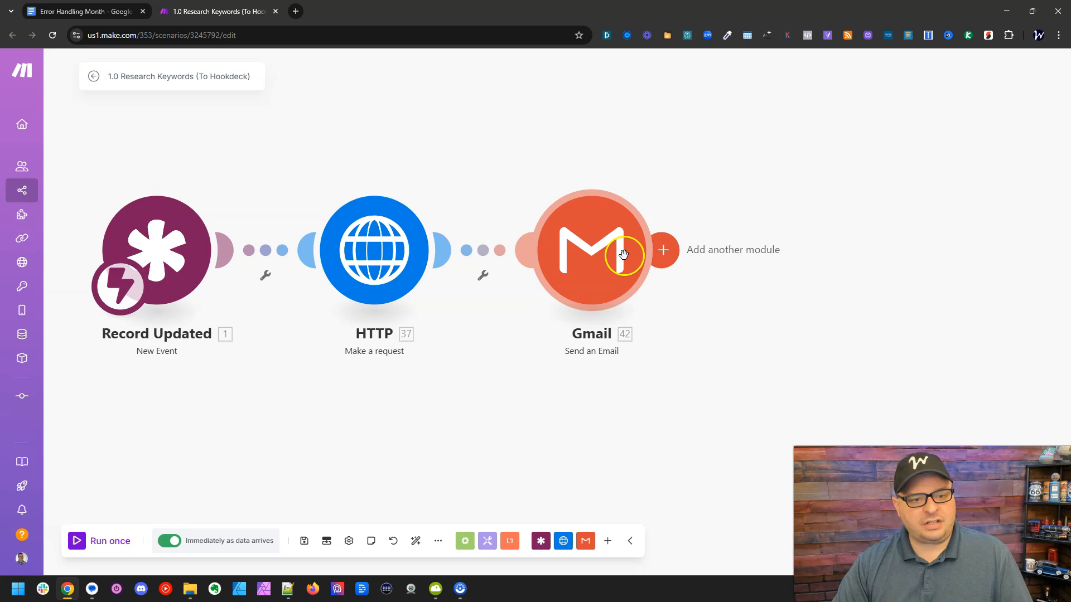
Add an Ignore error handler to the Gmail Send an Email module.
right_click(592, 250)
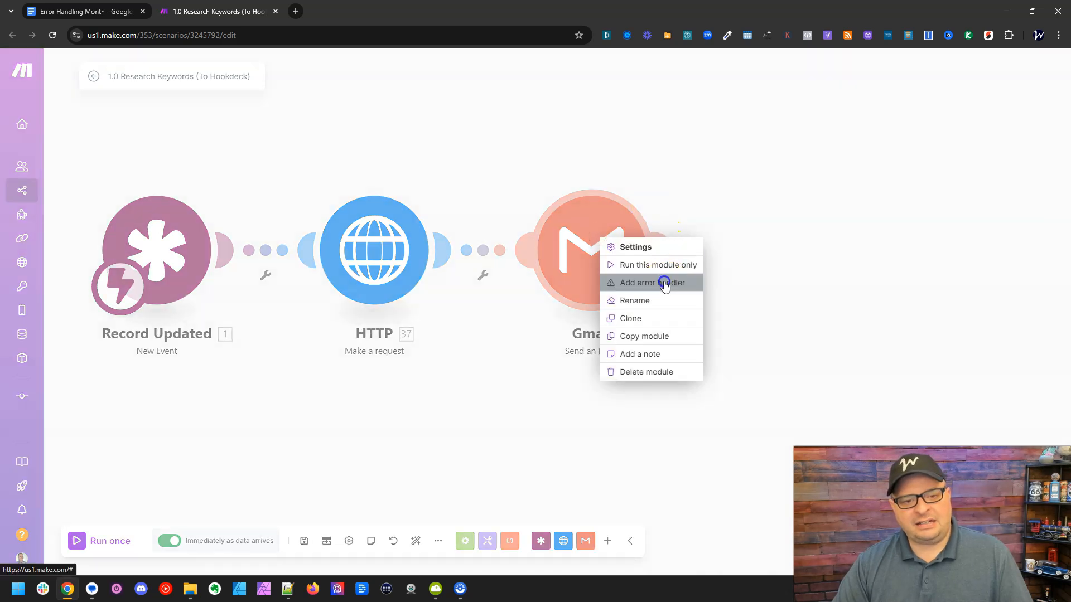
click(653, 283)
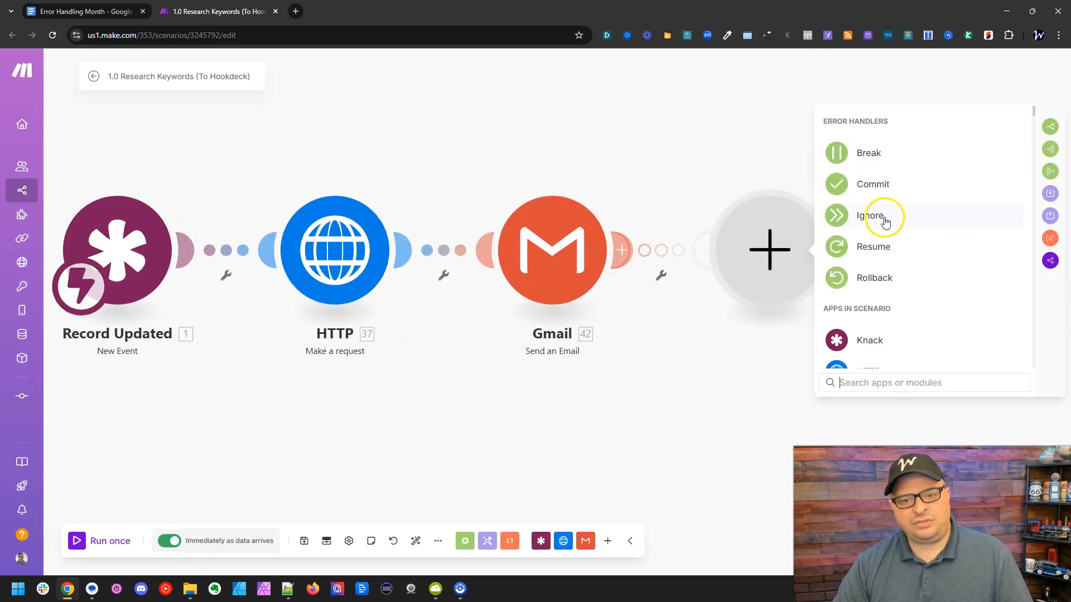
click(871, 216)
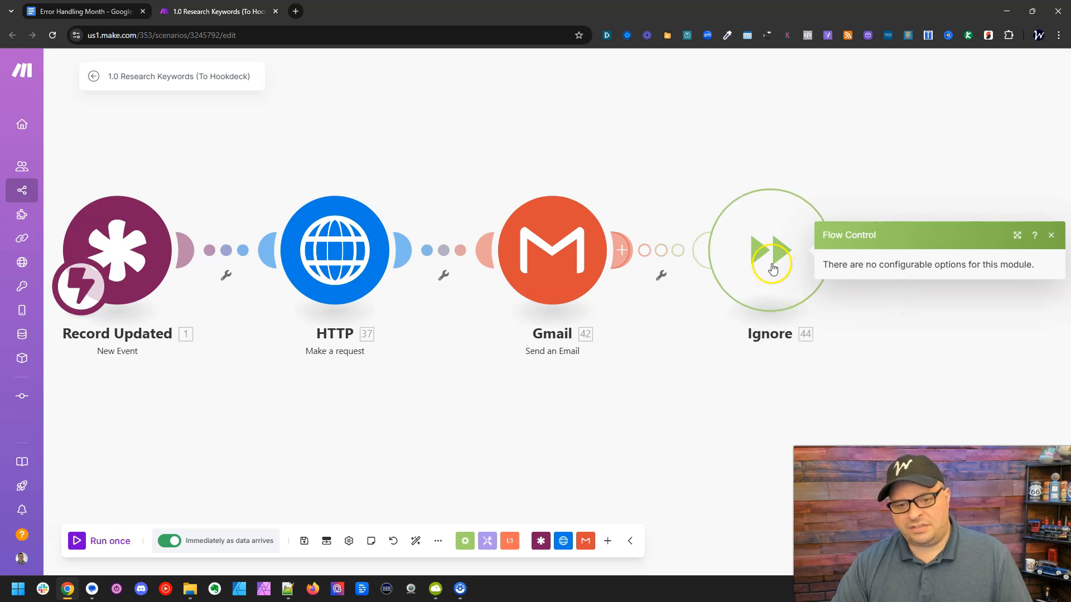